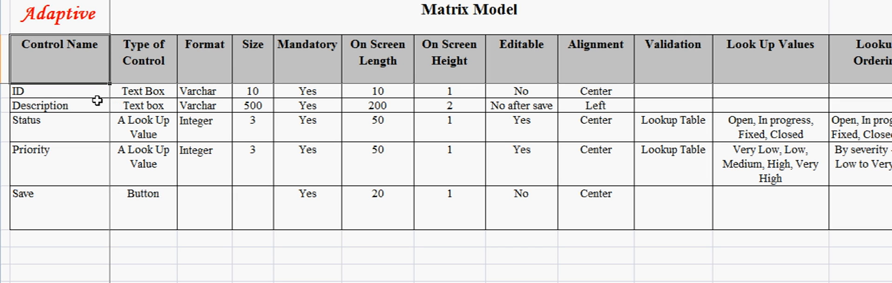
pyautogui.moveTo(97, 93)
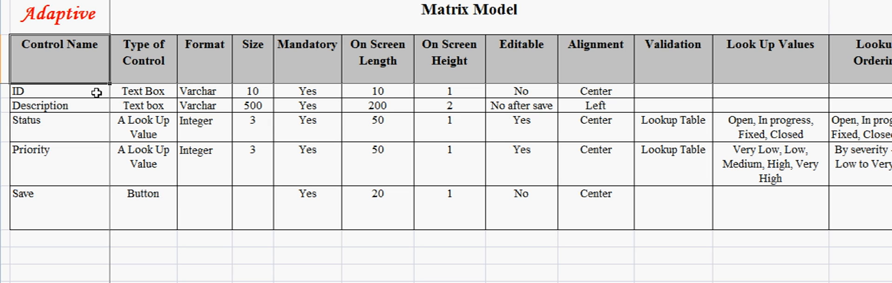
# Step: Change the ID control's Format from Varchar to Date via its dropdown
pyautogui.click(56, 91)
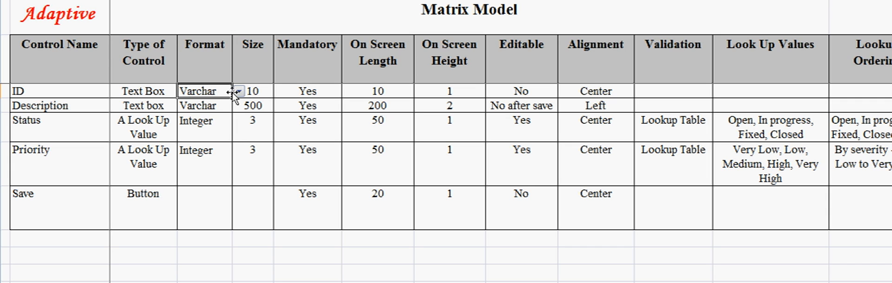
pyautogui.click(238, 91)
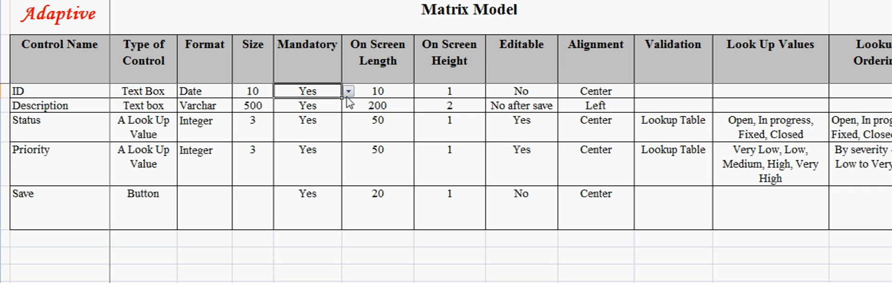
pyautogui.moveTo(361, 101)
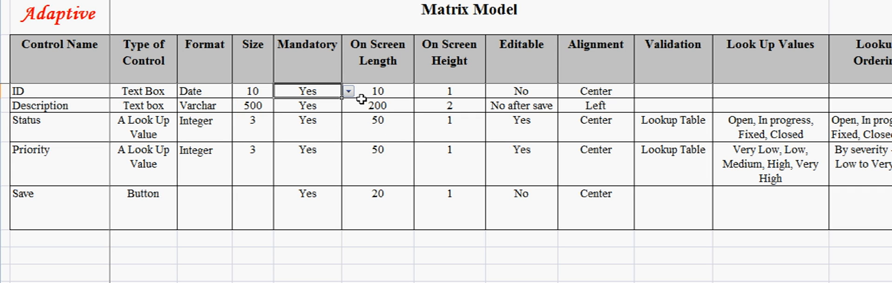
pyautogui.moveTo(293, 109)
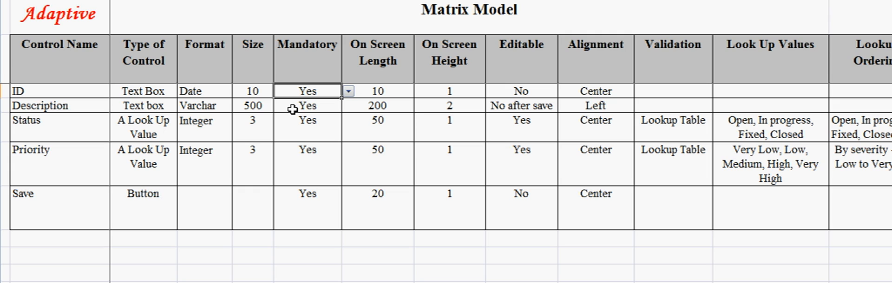
pyautogui.click(377, 91)
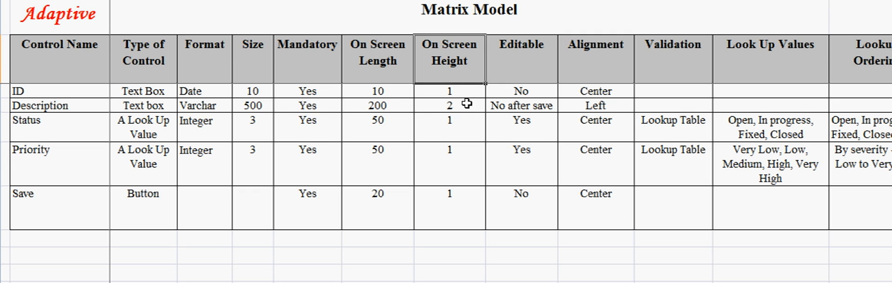
pyautogui.moveTo(461, 129)
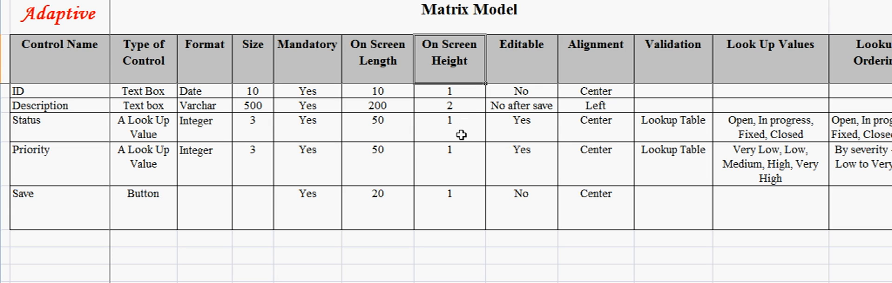
pyautogui.moveTo(509, 62)
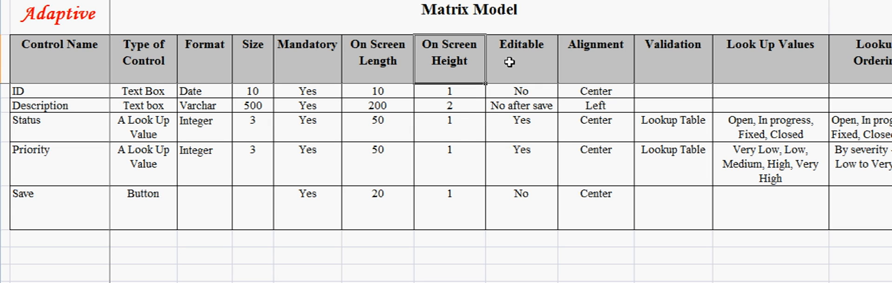
pyautogui.click(521, 91)
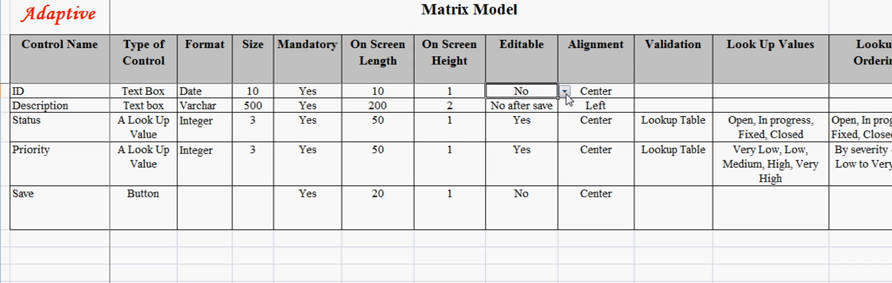
pyautogui.click(564, 92)
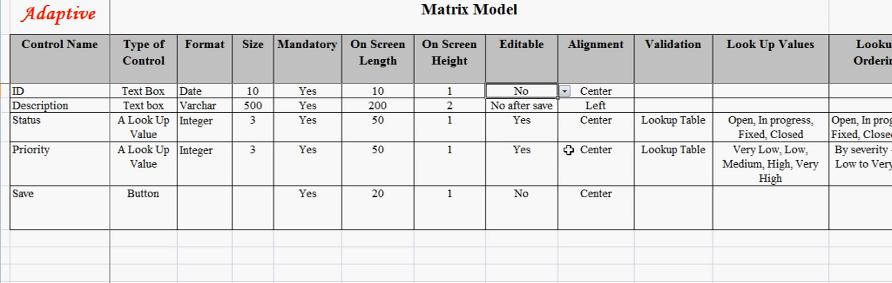
pyautogui.click(521, 120)
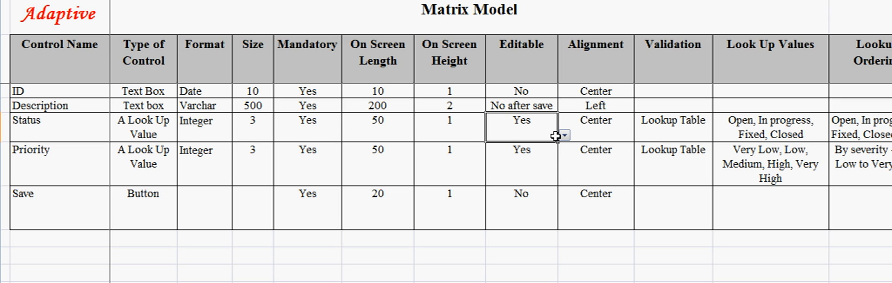
pyautogui.click(521, 106)
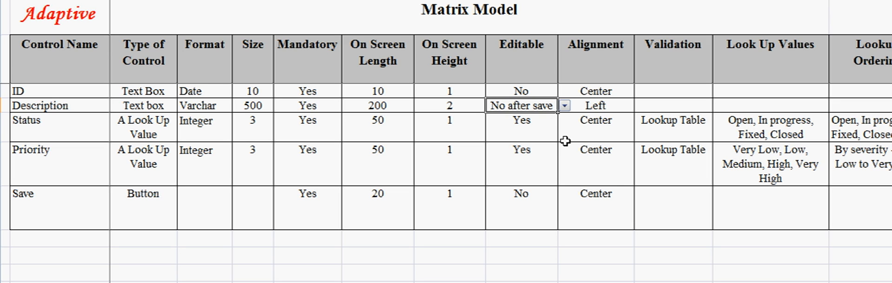
pyautogui.moveTo(566, 120)
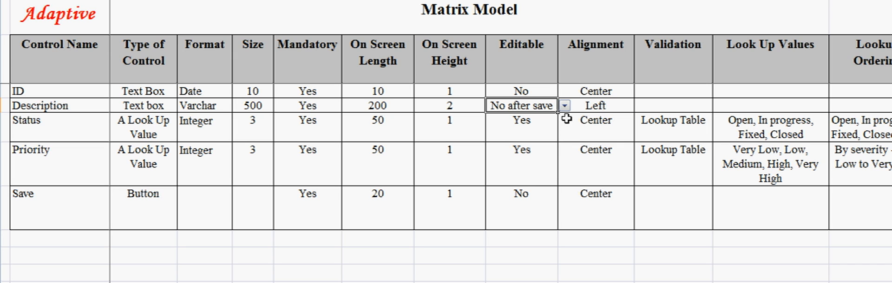
pyautogui.click(642, 91)
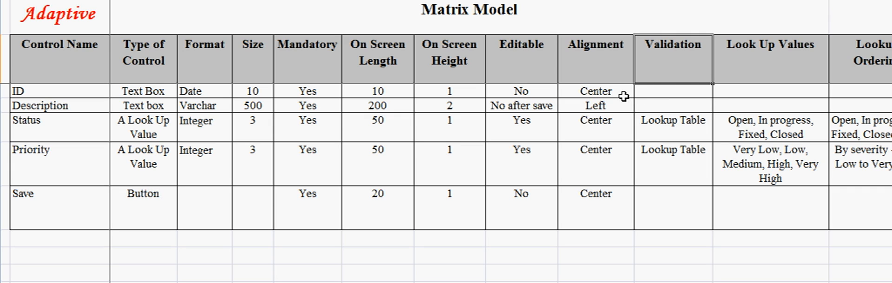
pyautogui.moveTo(689, 79)
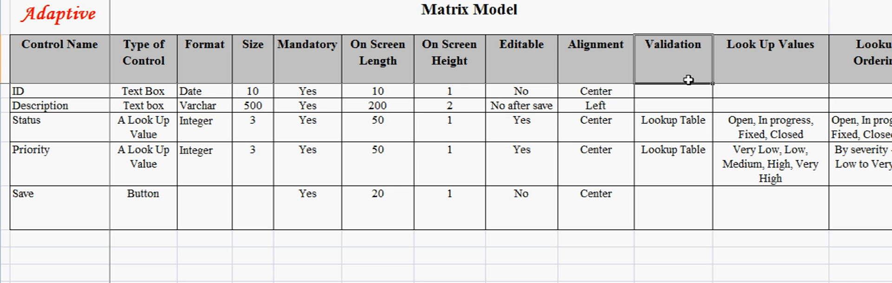
pyautogui.moveTo(679, 74)
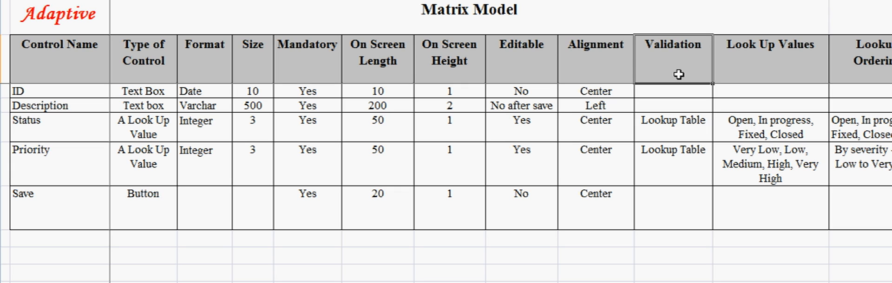
pyautogui.moveTo(710, 116)
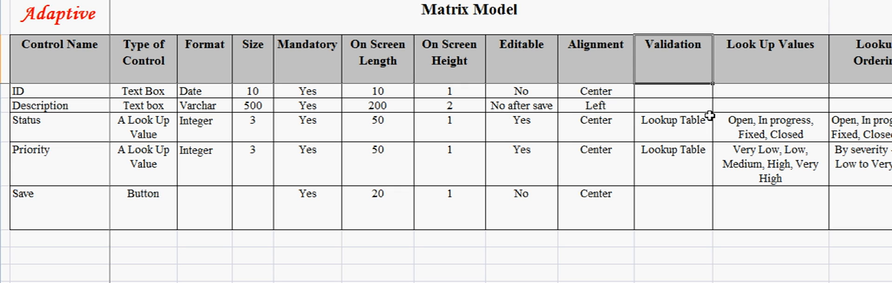
pyautogui.moveTo(692, 124)
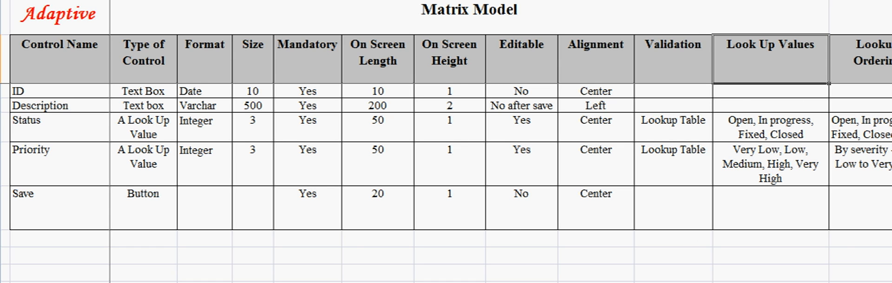
# Step: Scroll right to show the Lookup, Field Behavior, Next Control and Remark columns
pyautogui.hscroll(3)
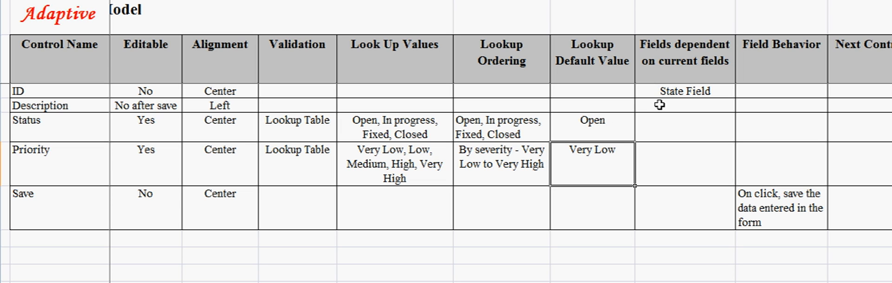
pyautogui.moveTo(652, 89)
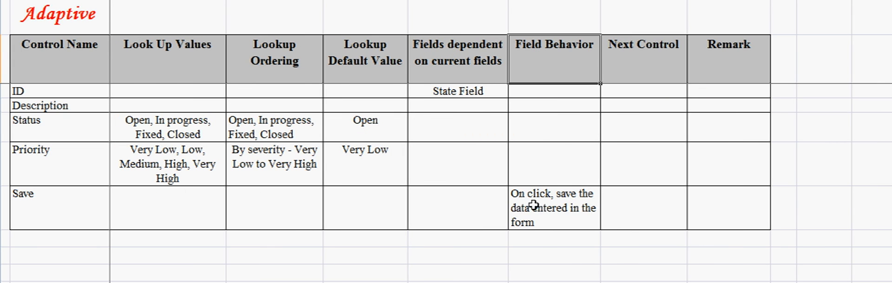
# Step: Select Save's Field Behavior cell and return to the Control Name columns
pyautogui.click(554, 208)
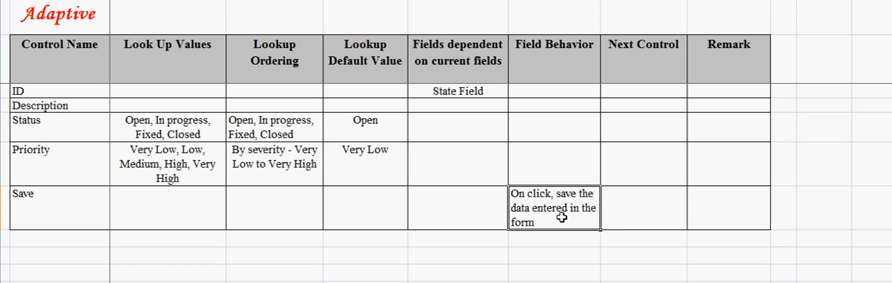
pyautogui.moveTo(641, 67)
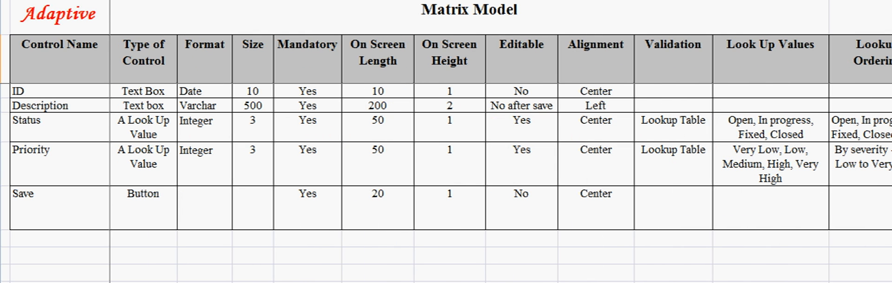
pyautogui.moveTo(535, 183)
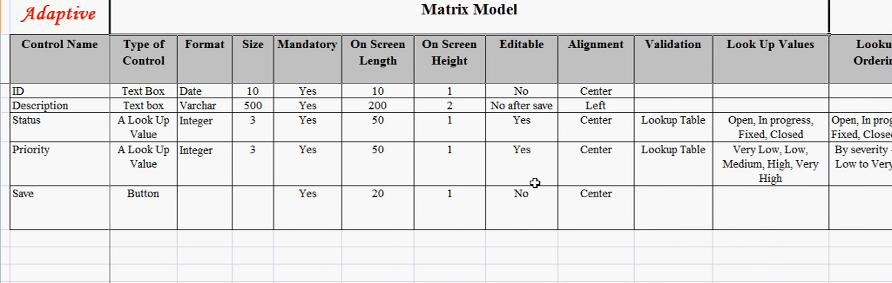